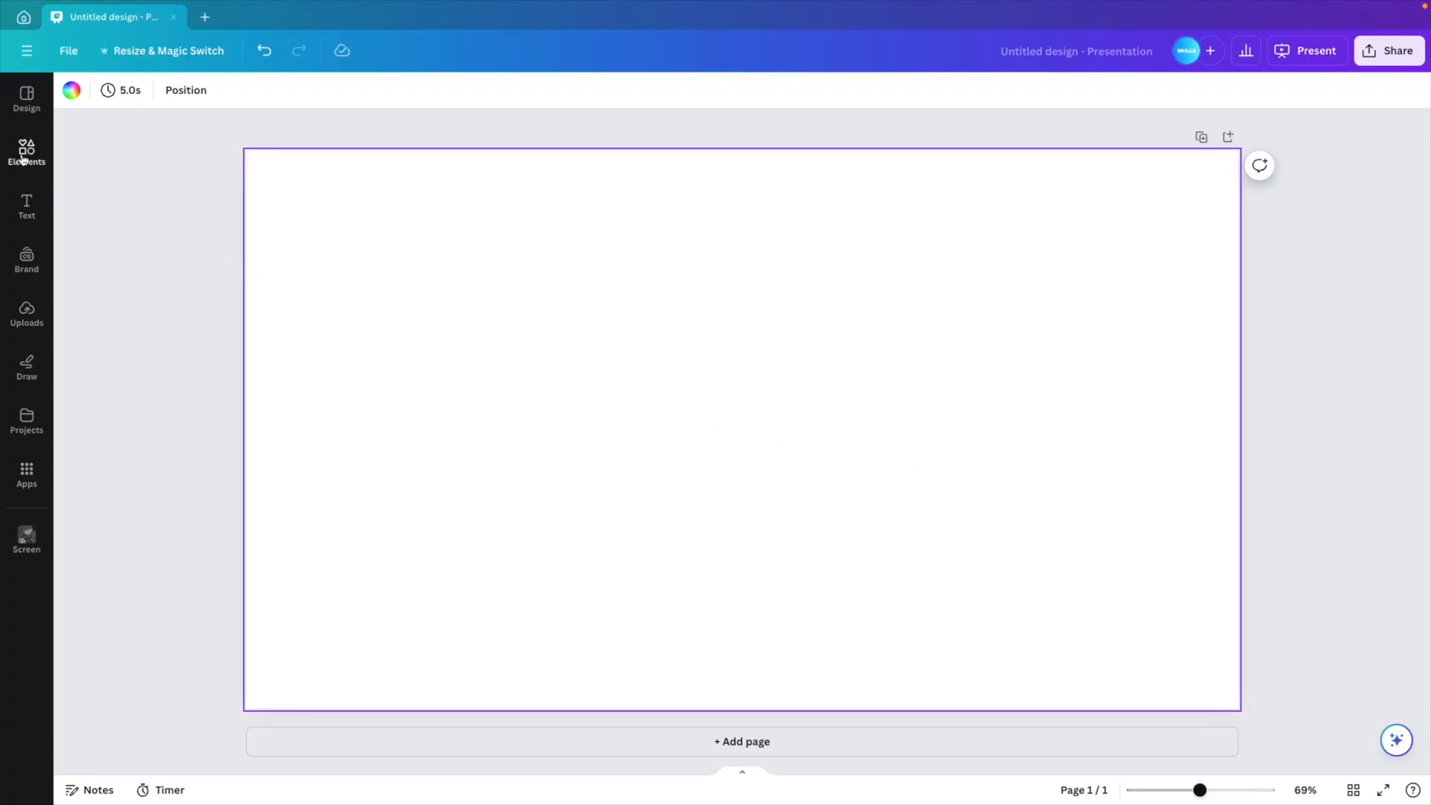
# Insert the recently used orange-background portrait photo from Elements onto the slide.
pyautogui.click(26, 154)
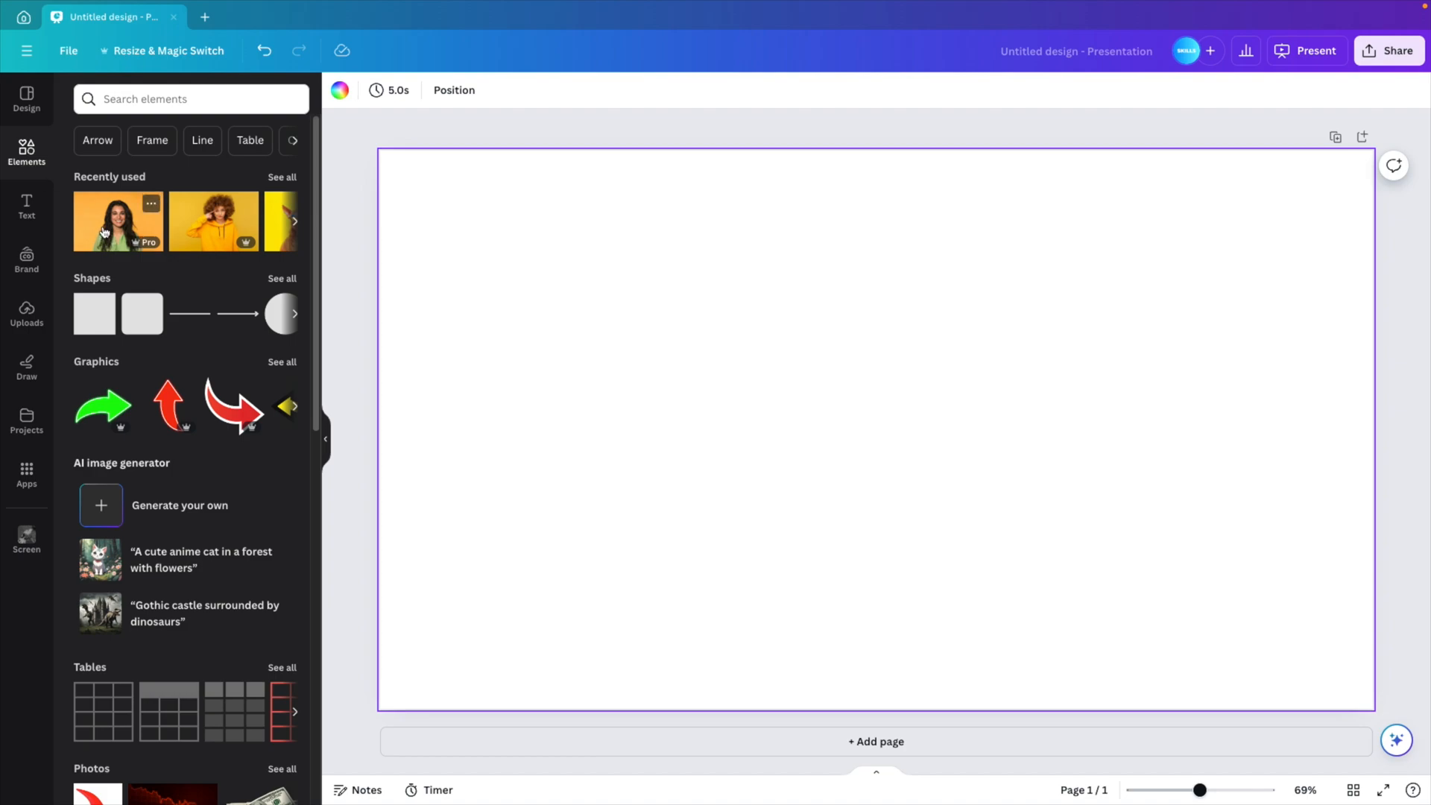
pyautogui.click(118, 221)
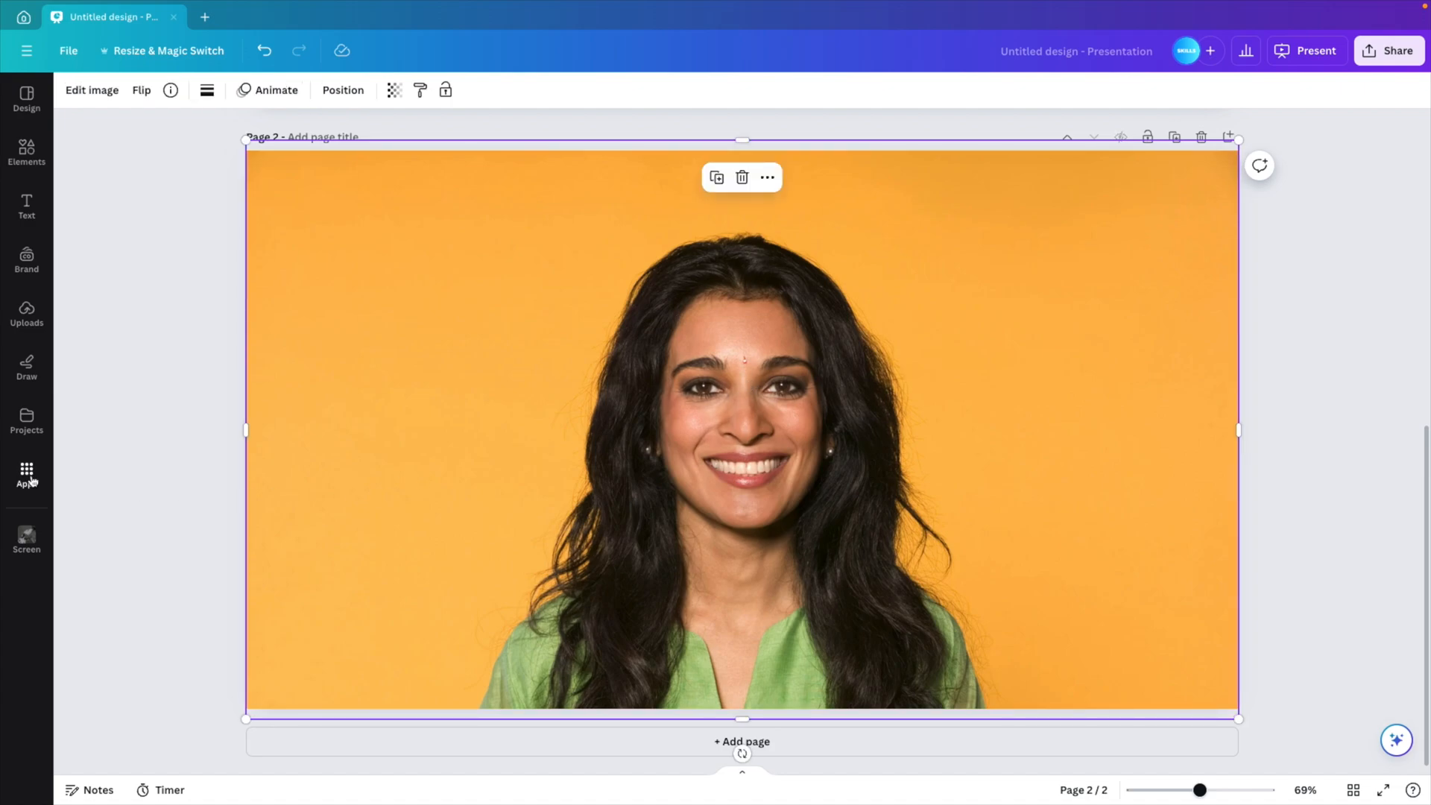
# Find the Screen photo effects app by searching 'screen' in Apps and launch it.
pyautogui.click(27, 474)
pyautogui.write('s')
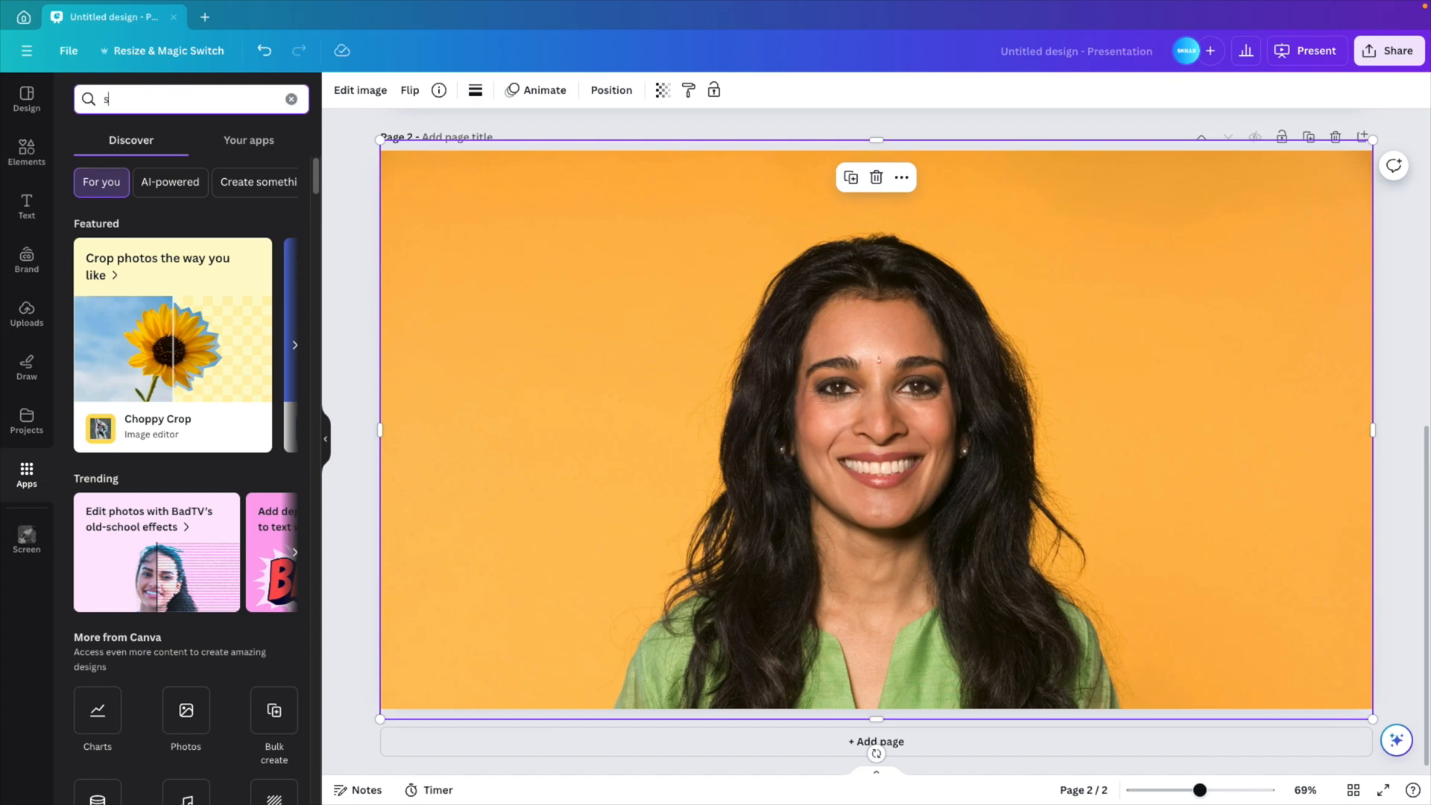
pyautogui.write('creen')
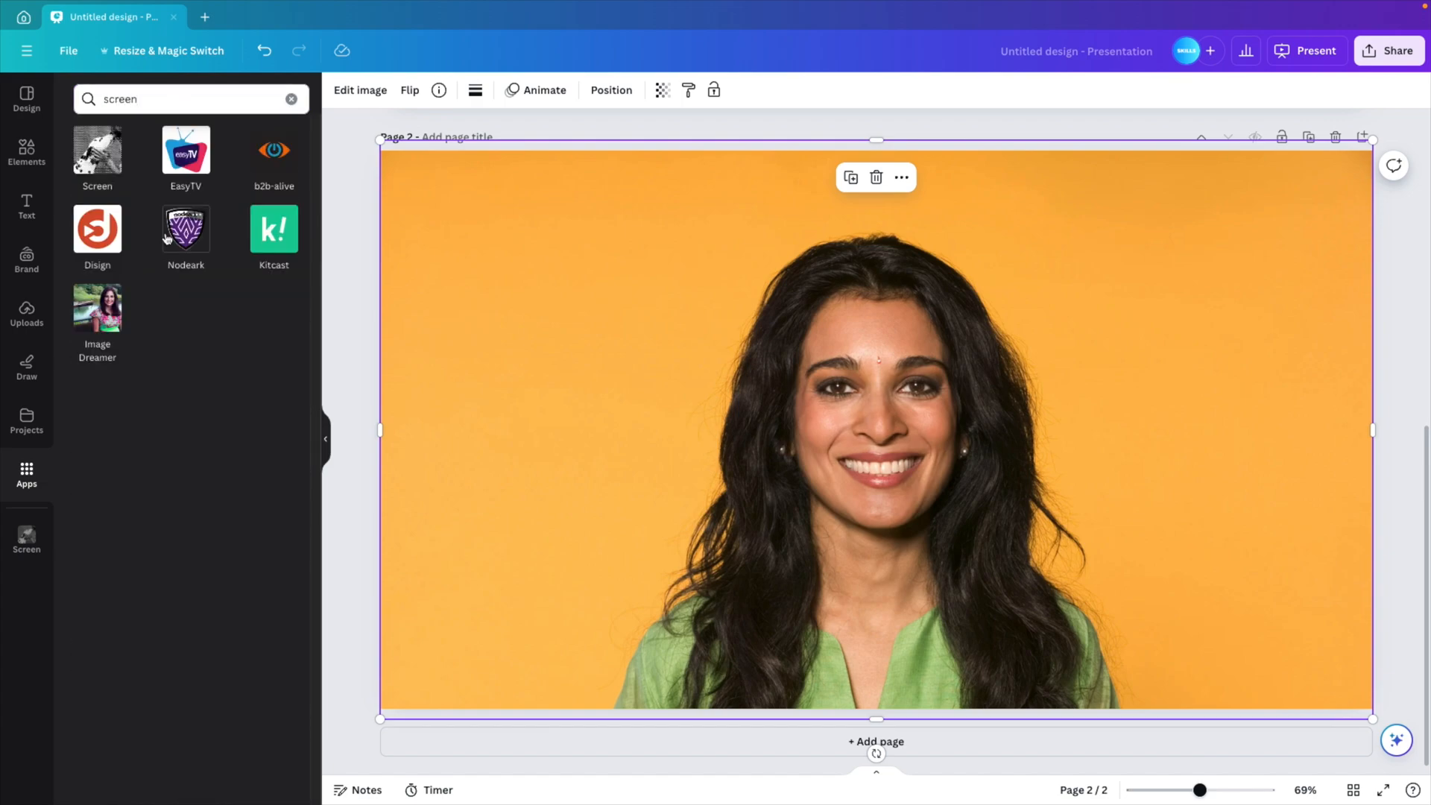
pyautogui.click(97, 155)
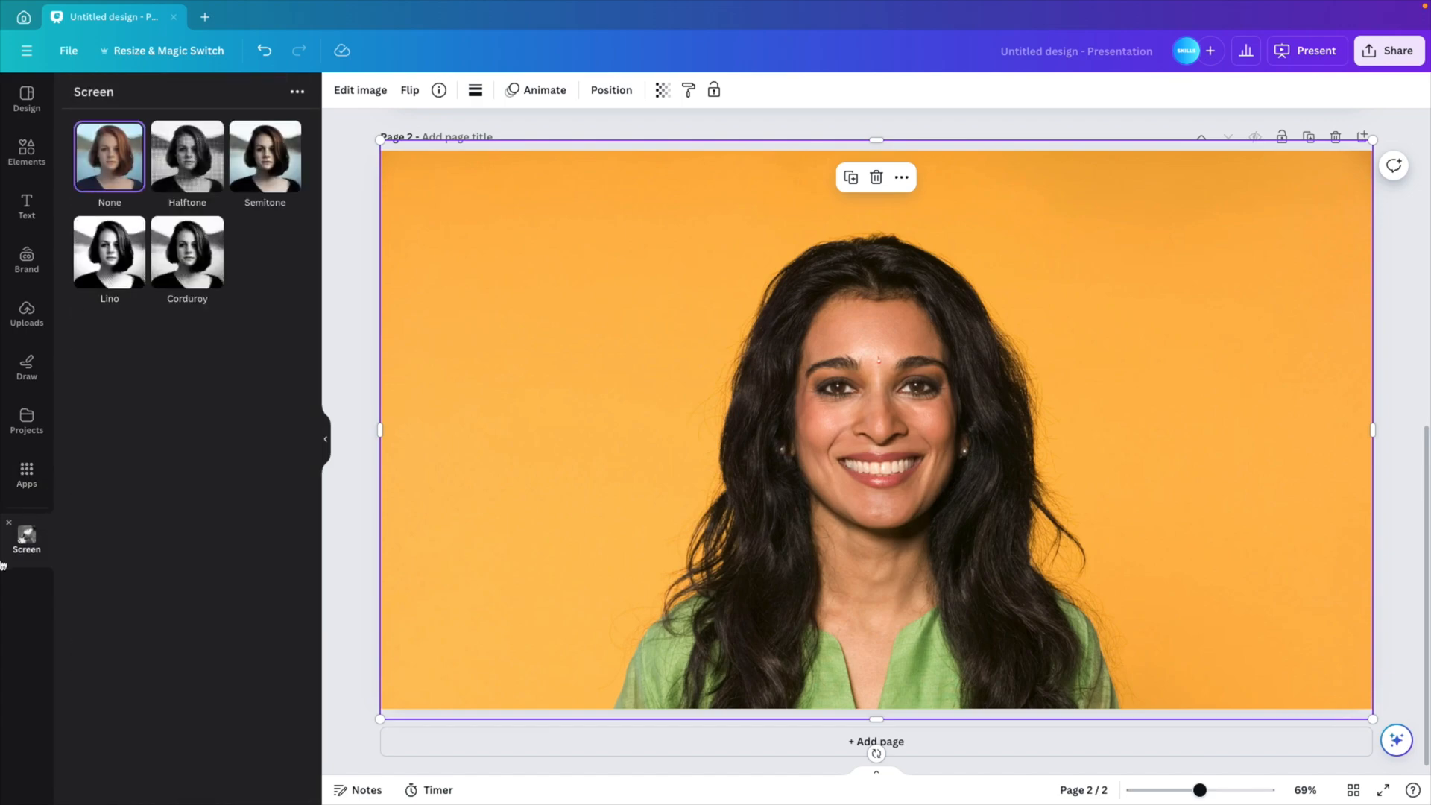
pyautogui.moveTo(186, 157)
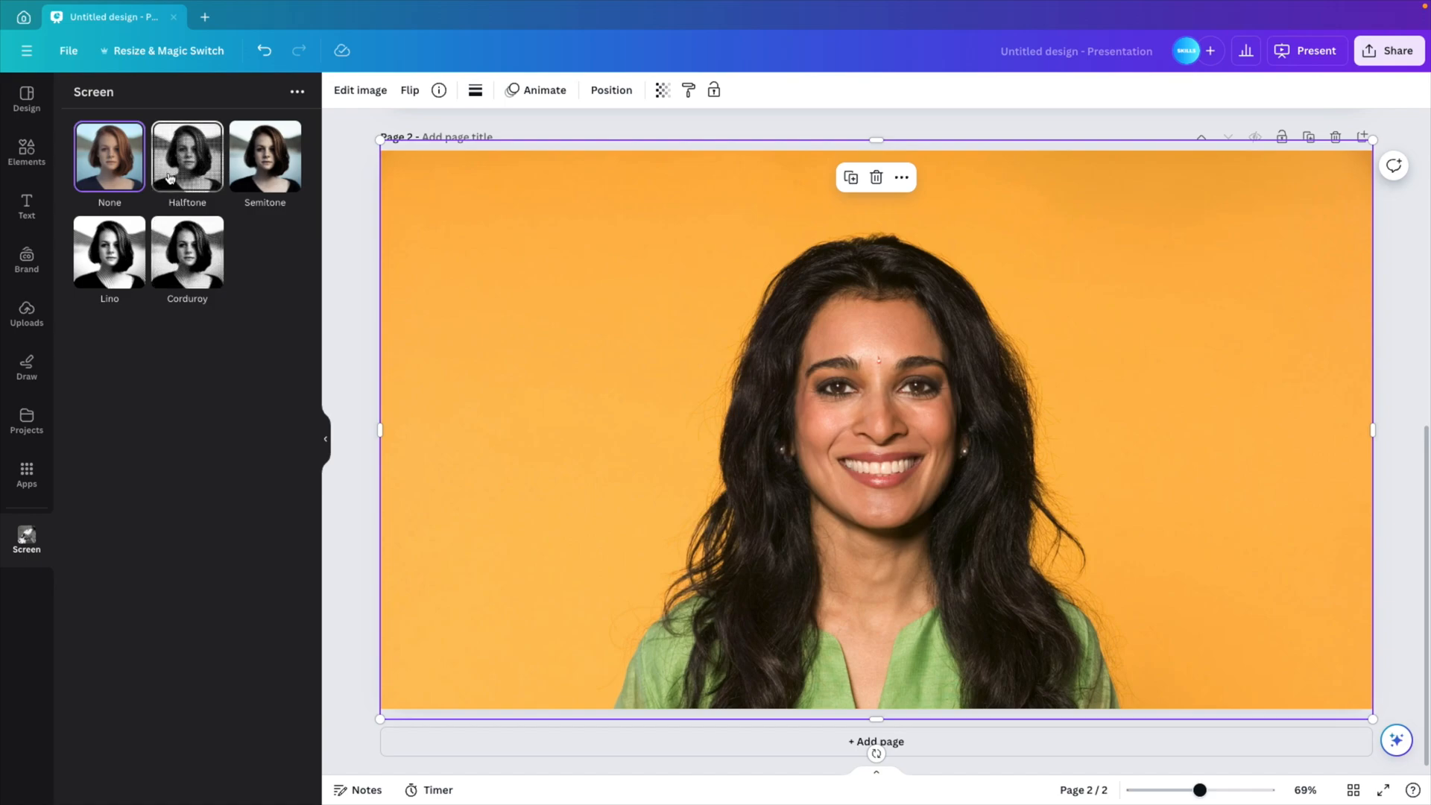
# Apply the Halftone preset and settle its amount at full strength of 1.
pyautogui.click(188, 157)
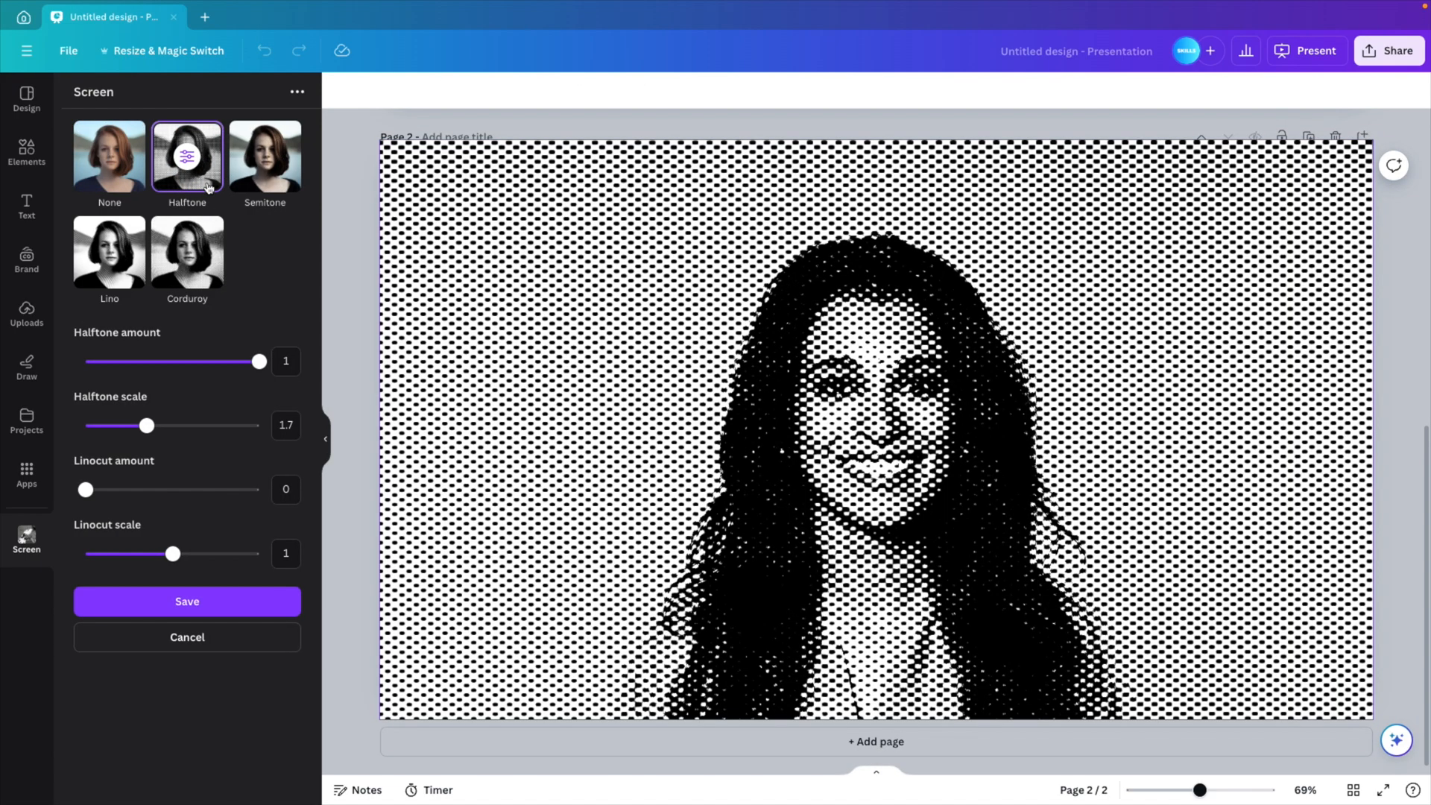
pyautogui.moveTo(572, 476)
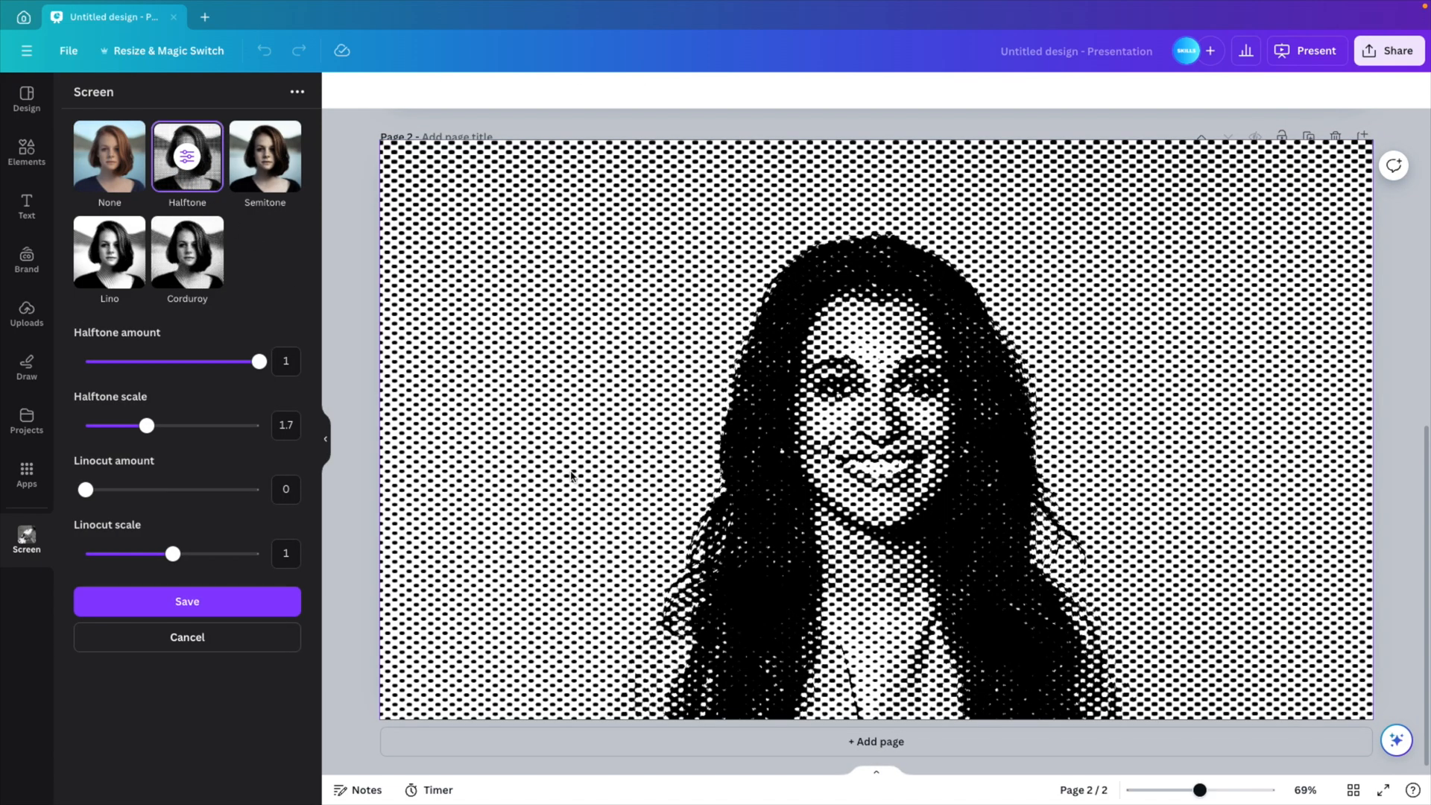
pyautogui.moveTo(307, 321)
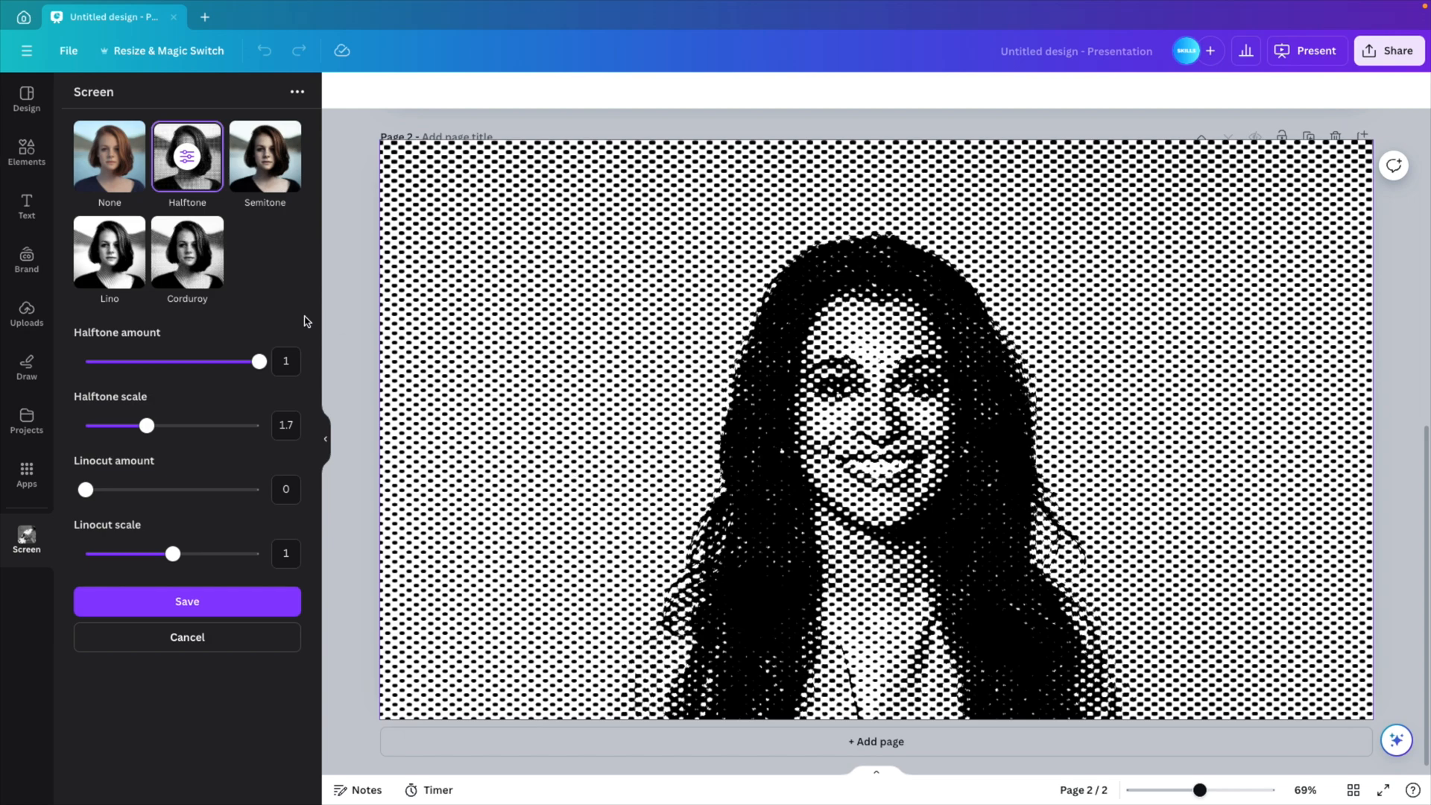
pyautogui.moveTo(258, 361); pyautogui.dragTo(87, 363)
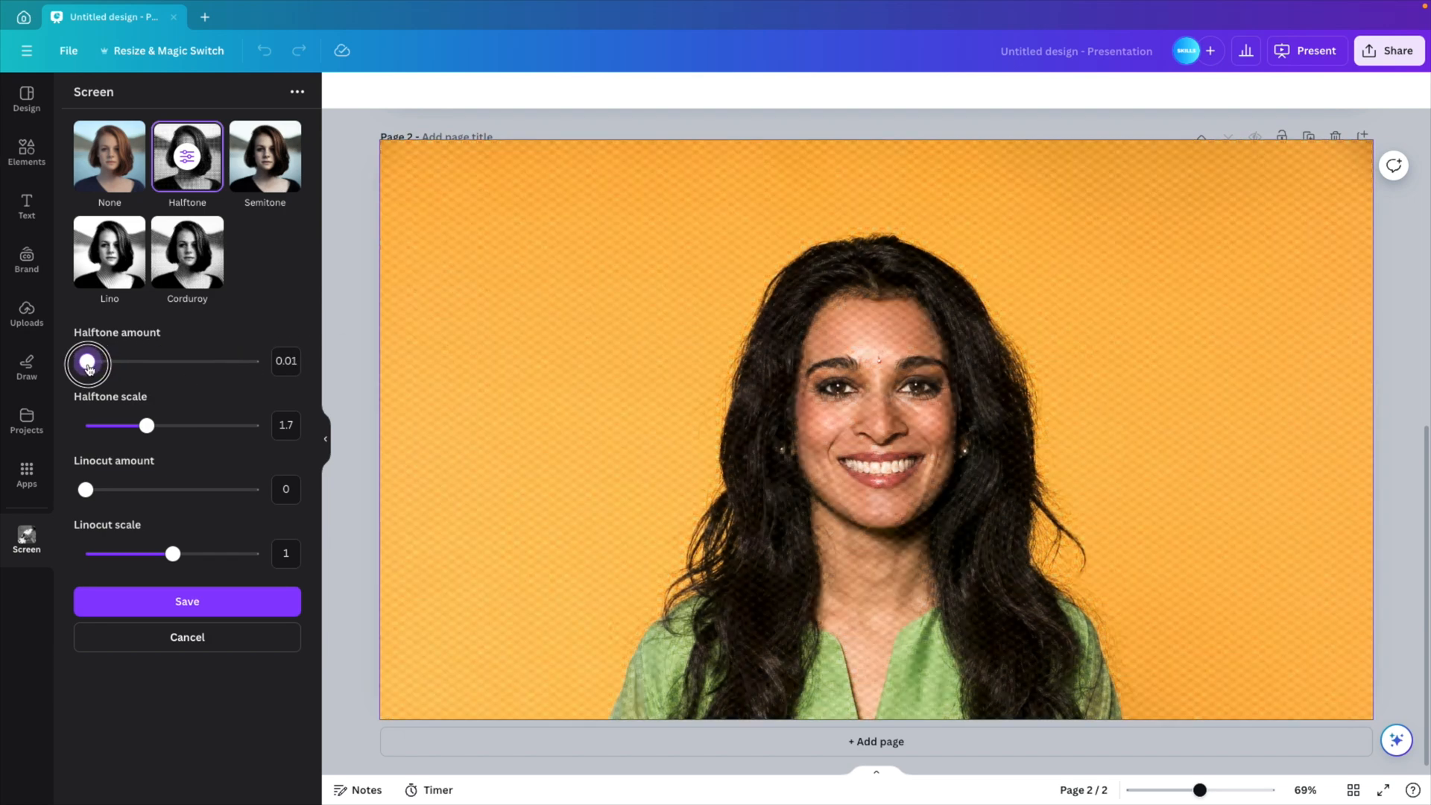
pyautogui.moveTo(88, 362); pyautogui.dragTo(100, 362)
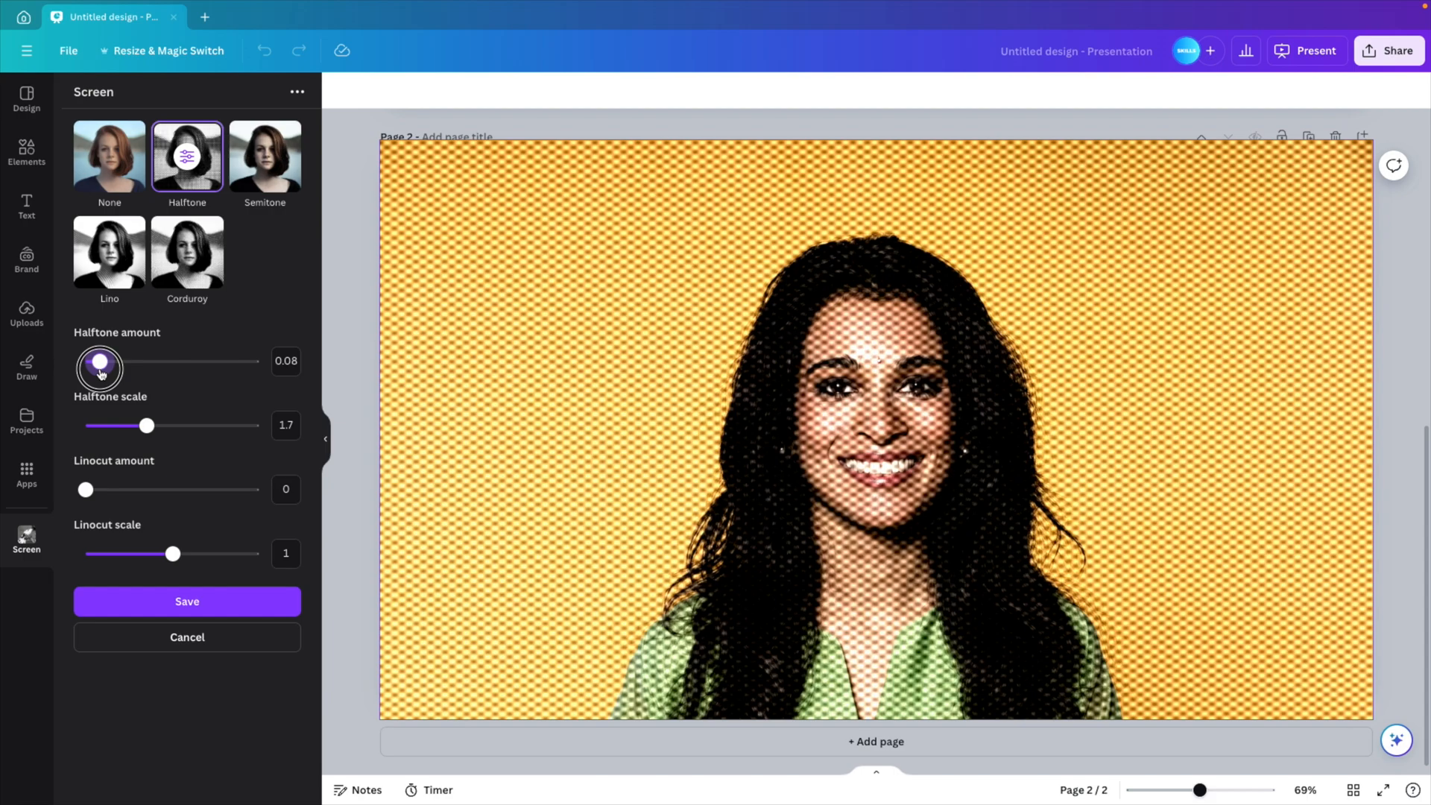
pyautogui.moveTo(100, 361); pyautogui.dragTo(258, 360)
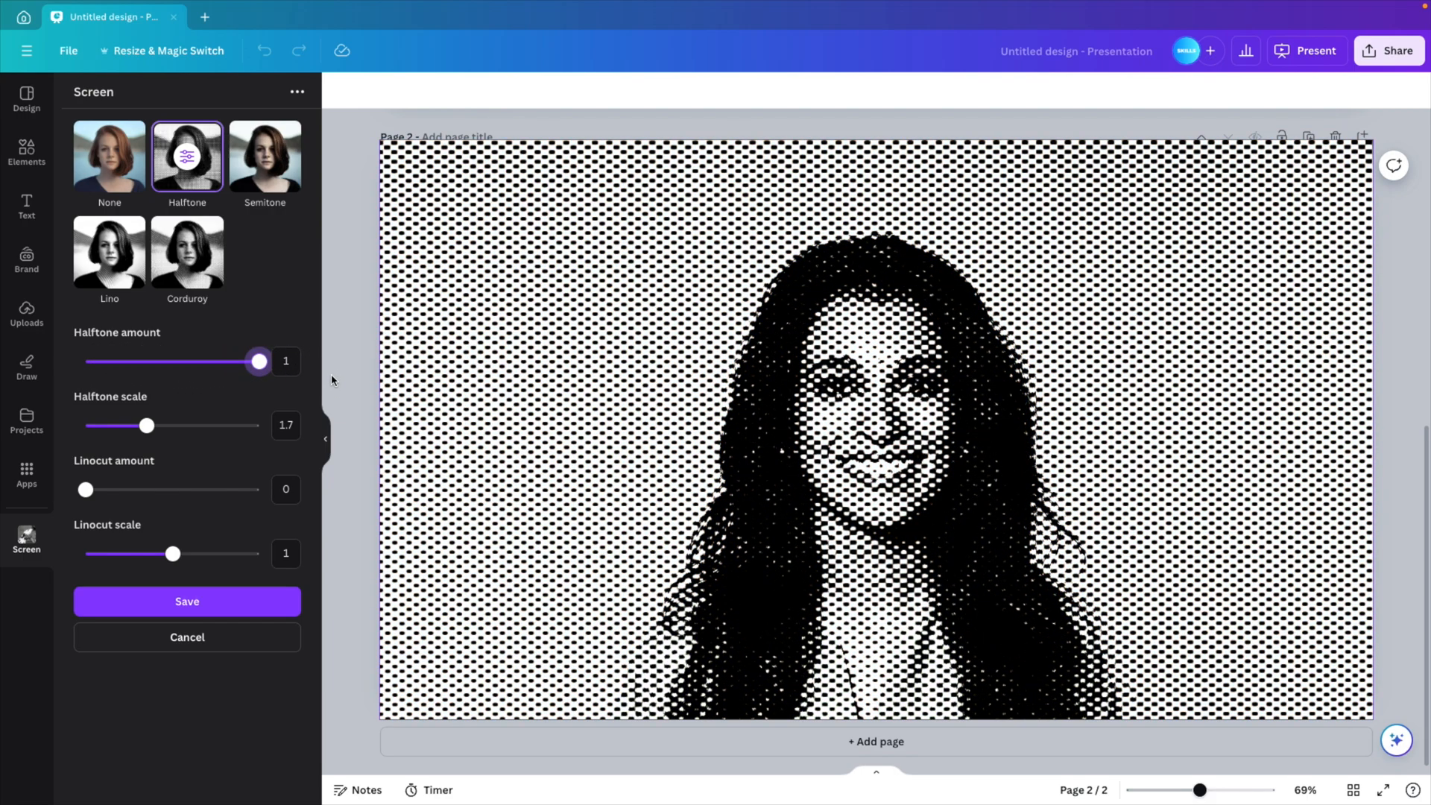
# Try halftone scale at 1 and maximum, then settle it at 2.65 for finer dots.
pyautogui.moveTo(148, 425); pyautogui.dragTo(83, 424)
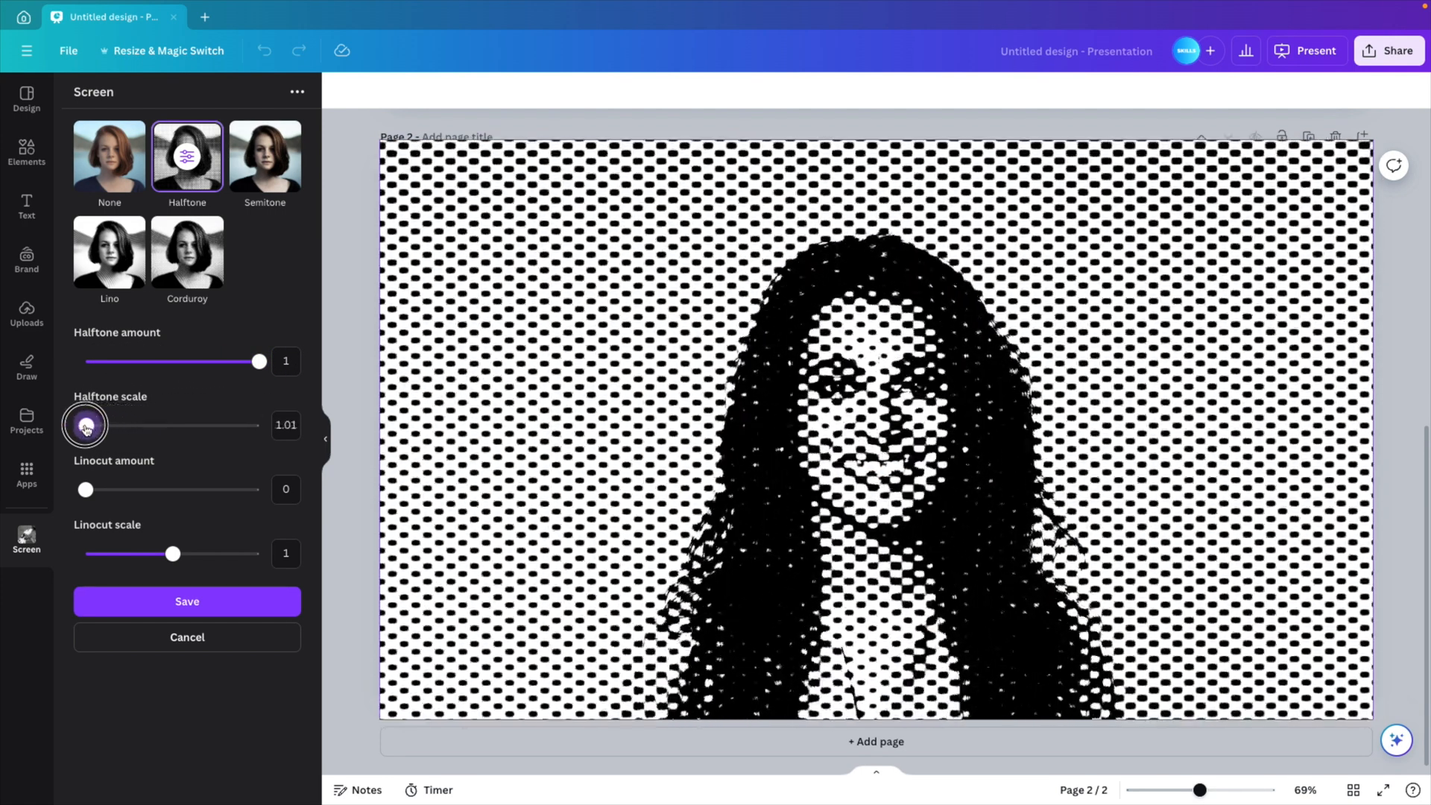
pyautogui.moveTo(85, 424); pyautogui.dragTo(85, 424)
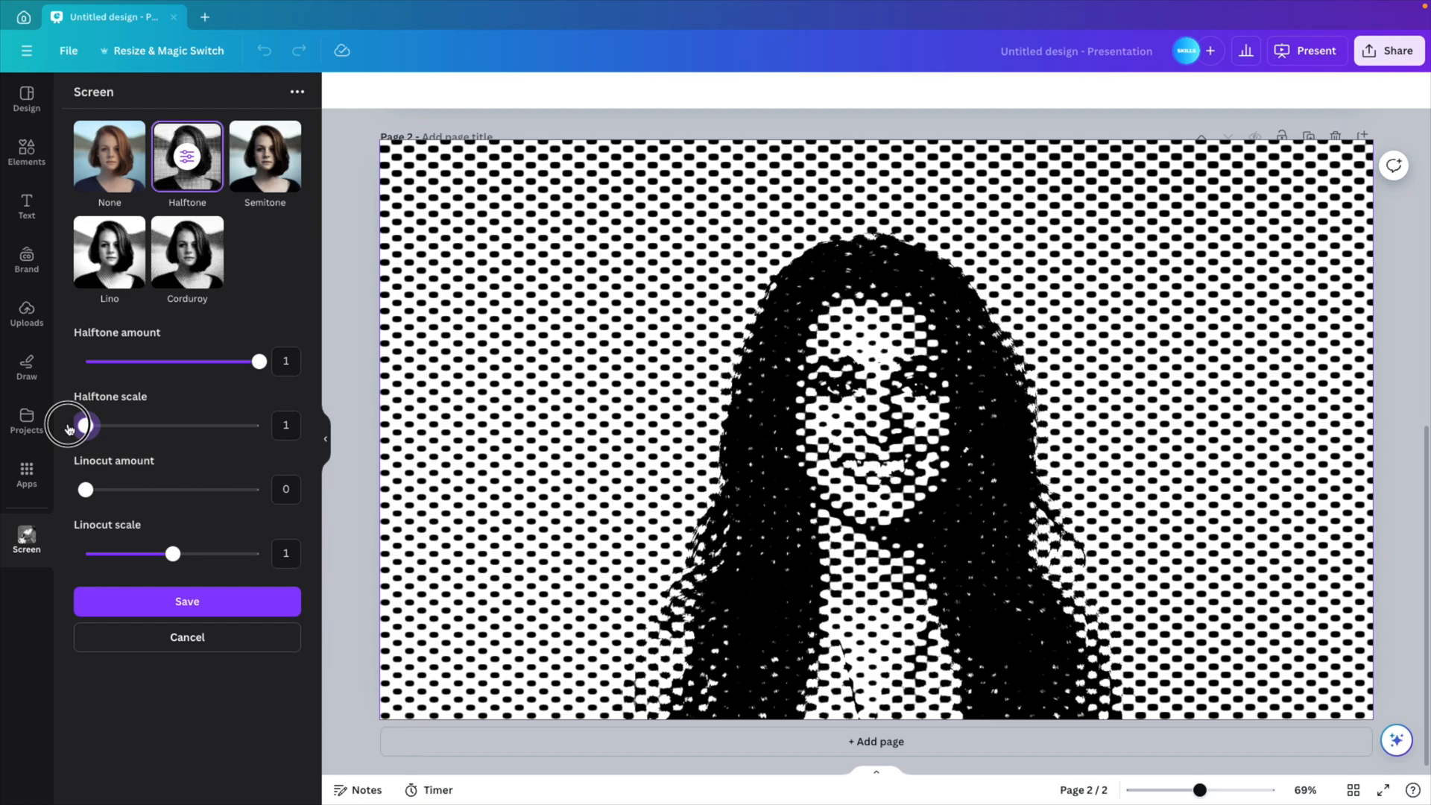
pyautogui.moveTo(86, 424); pyautogui.dragTo(260, 425)
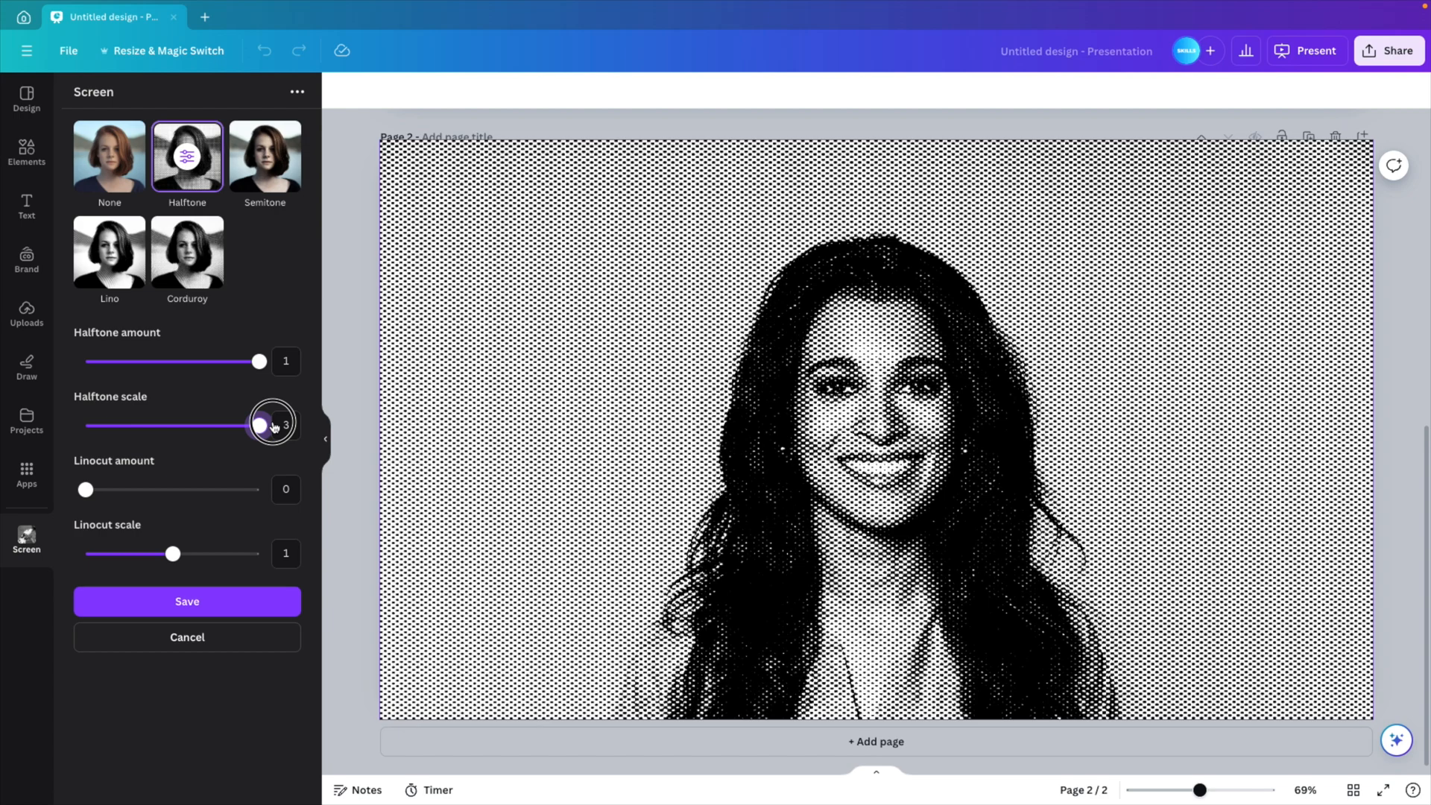
pyautogui.moveTo(260, 425); pyautogui.dragTo(229, 425)
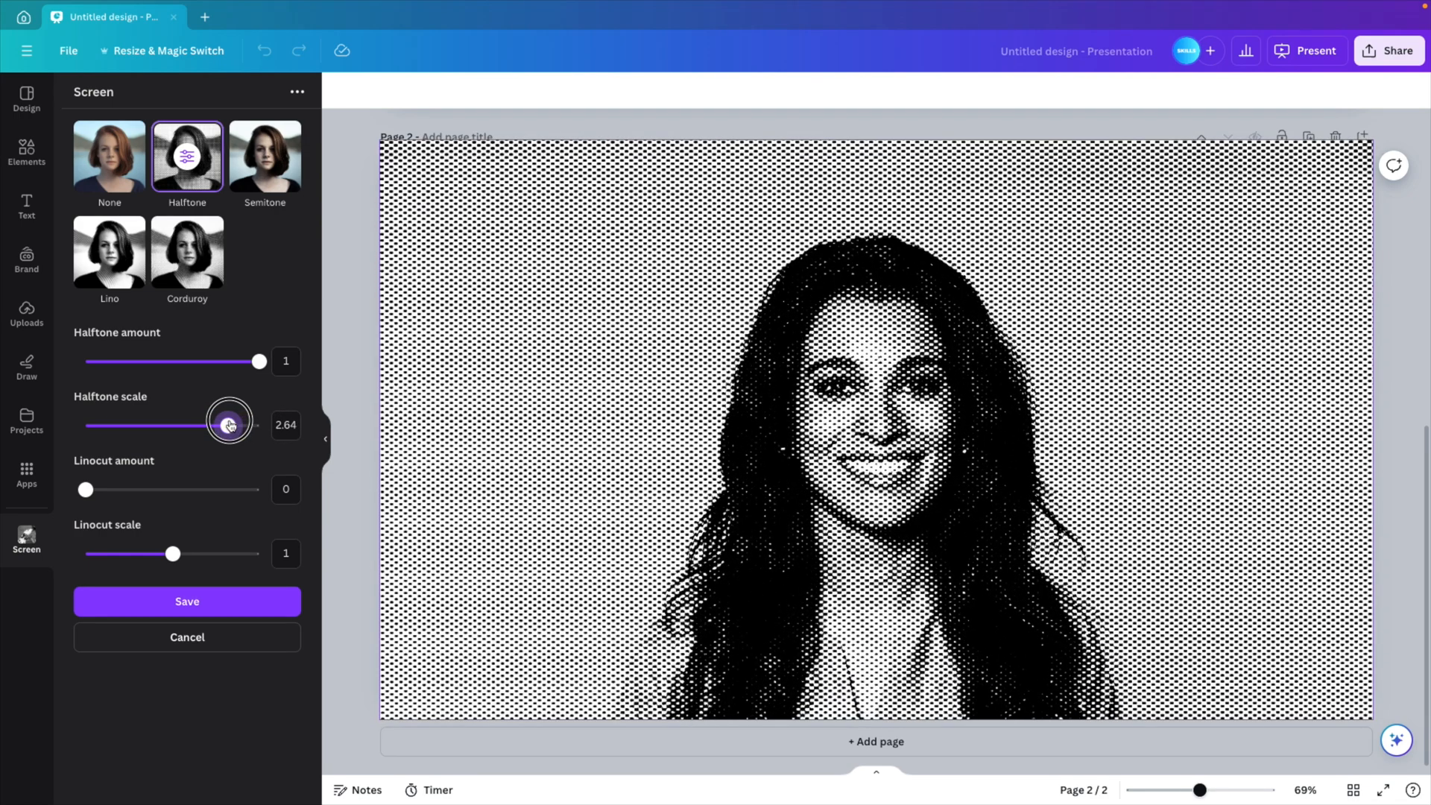
pyautogui.moveTo(230, 425); pyautogui.dragTo(229, 425)
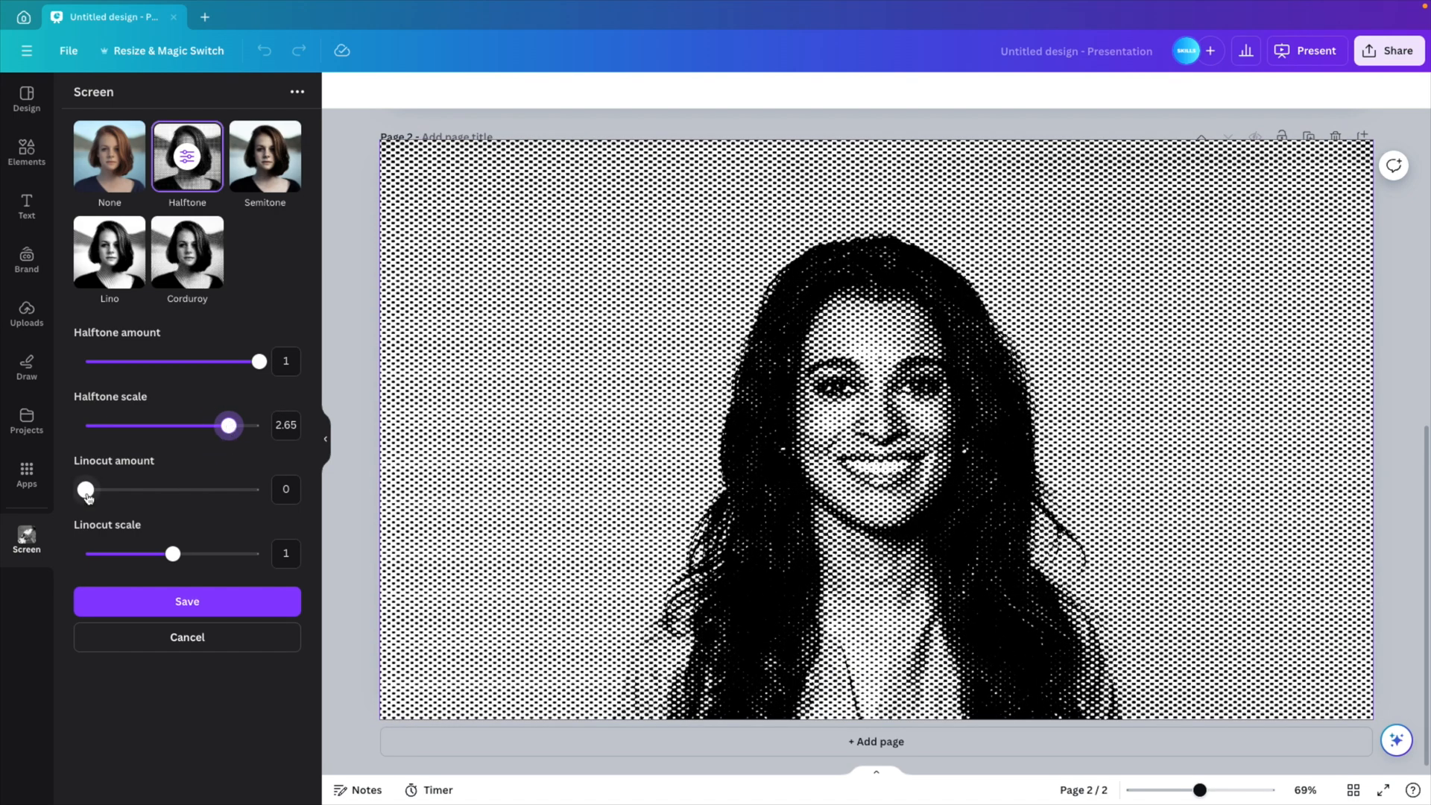
# Experiment with Linocut amount and scale, return Linocut amount to 0, and save the halftone effect.
pyautogui.moveTo(85, 489); pyautogui.dragTo(90, 489)
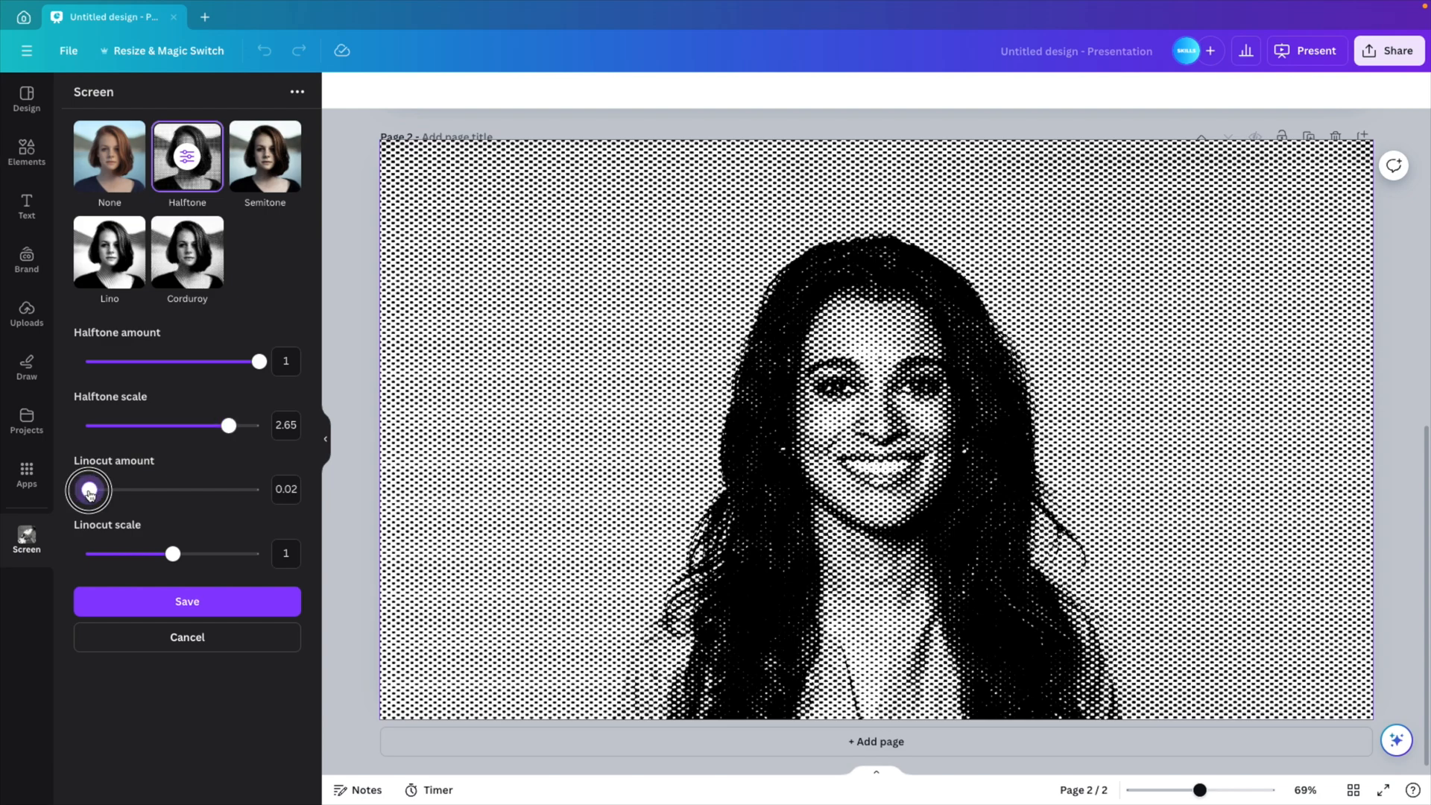
pyautogui.moveTo(88, 490); pyautogui.dragTo(258, 491)
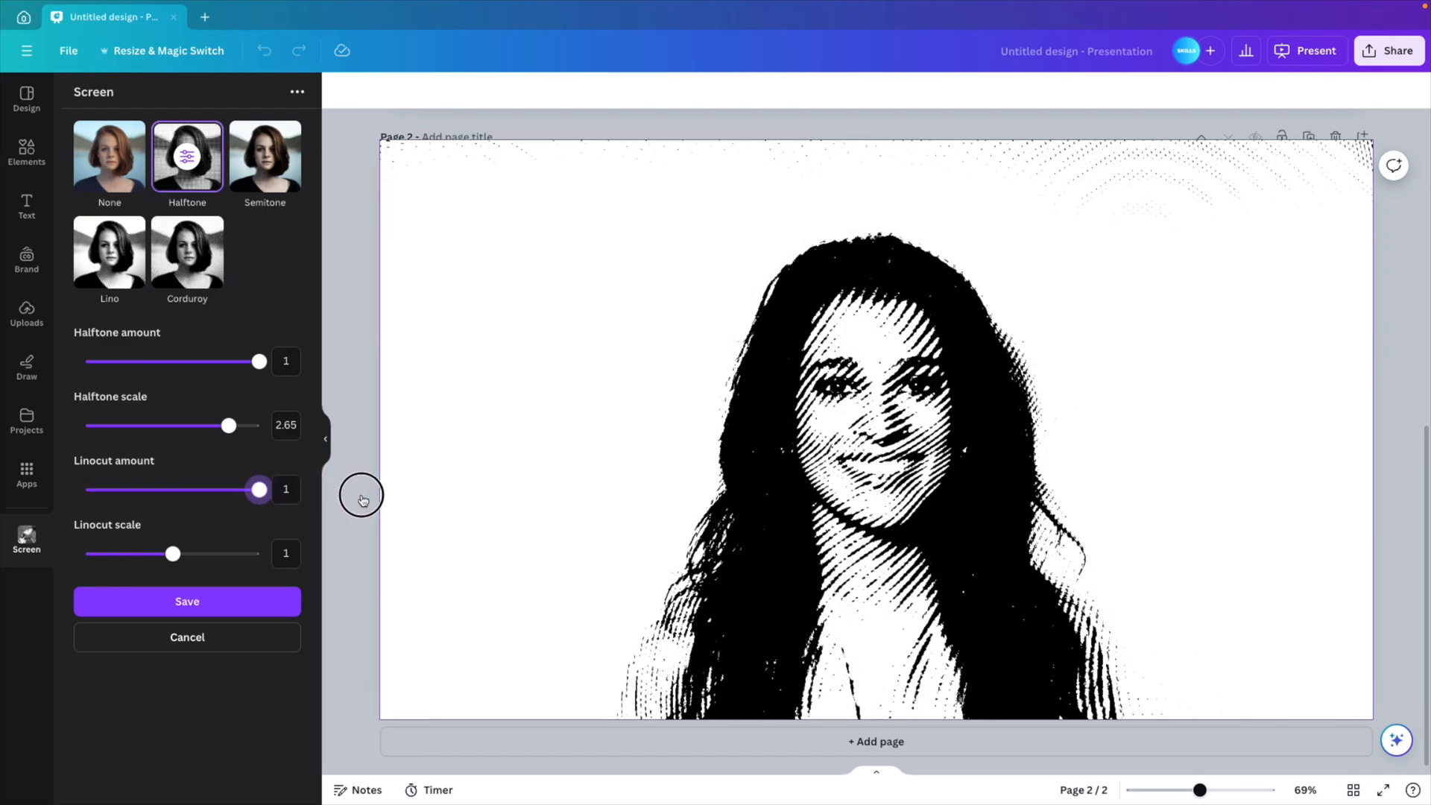
pyautogui.moveTo(387, 501)
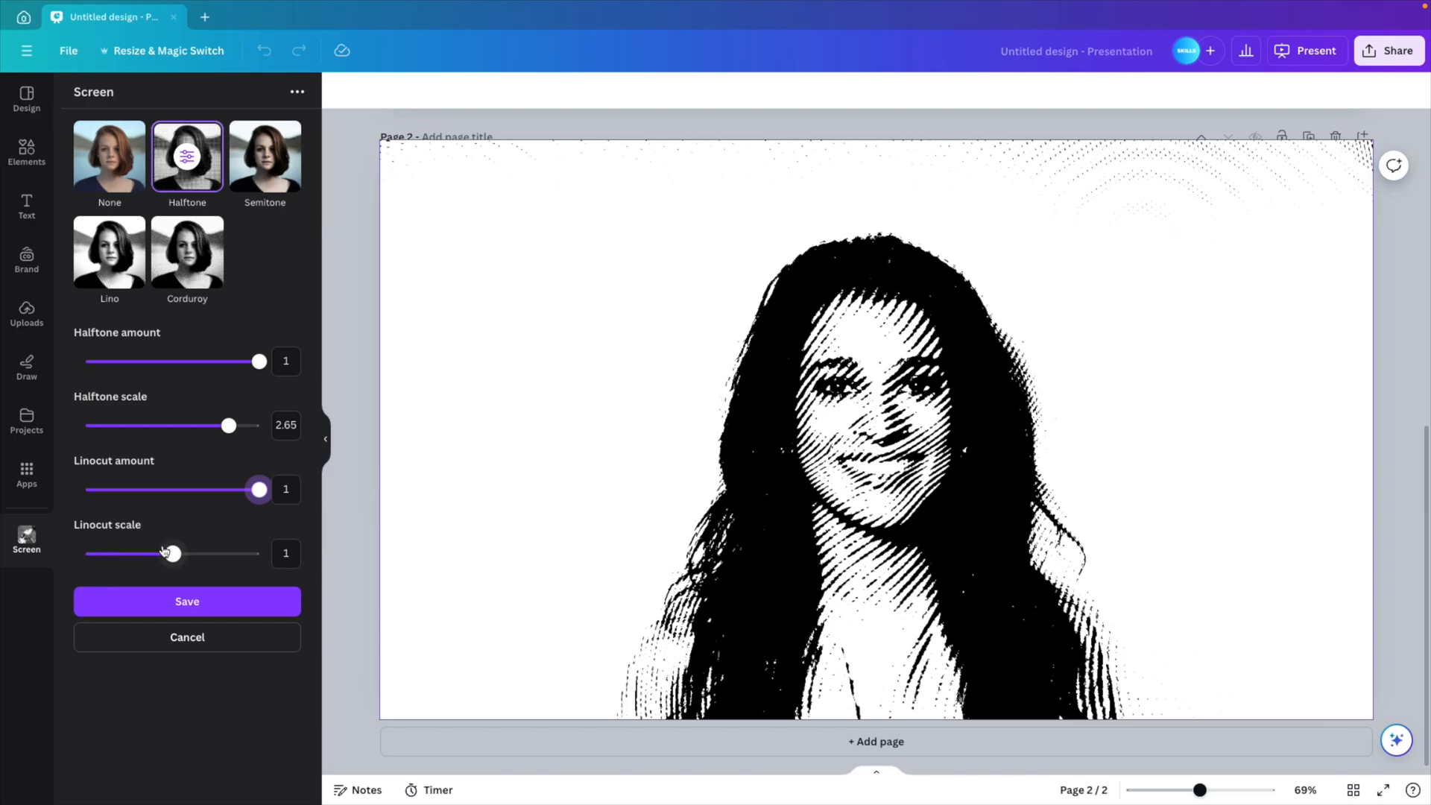
pyautogui.moveTo(167, 553); pyautogui.dragTo(85, 553)
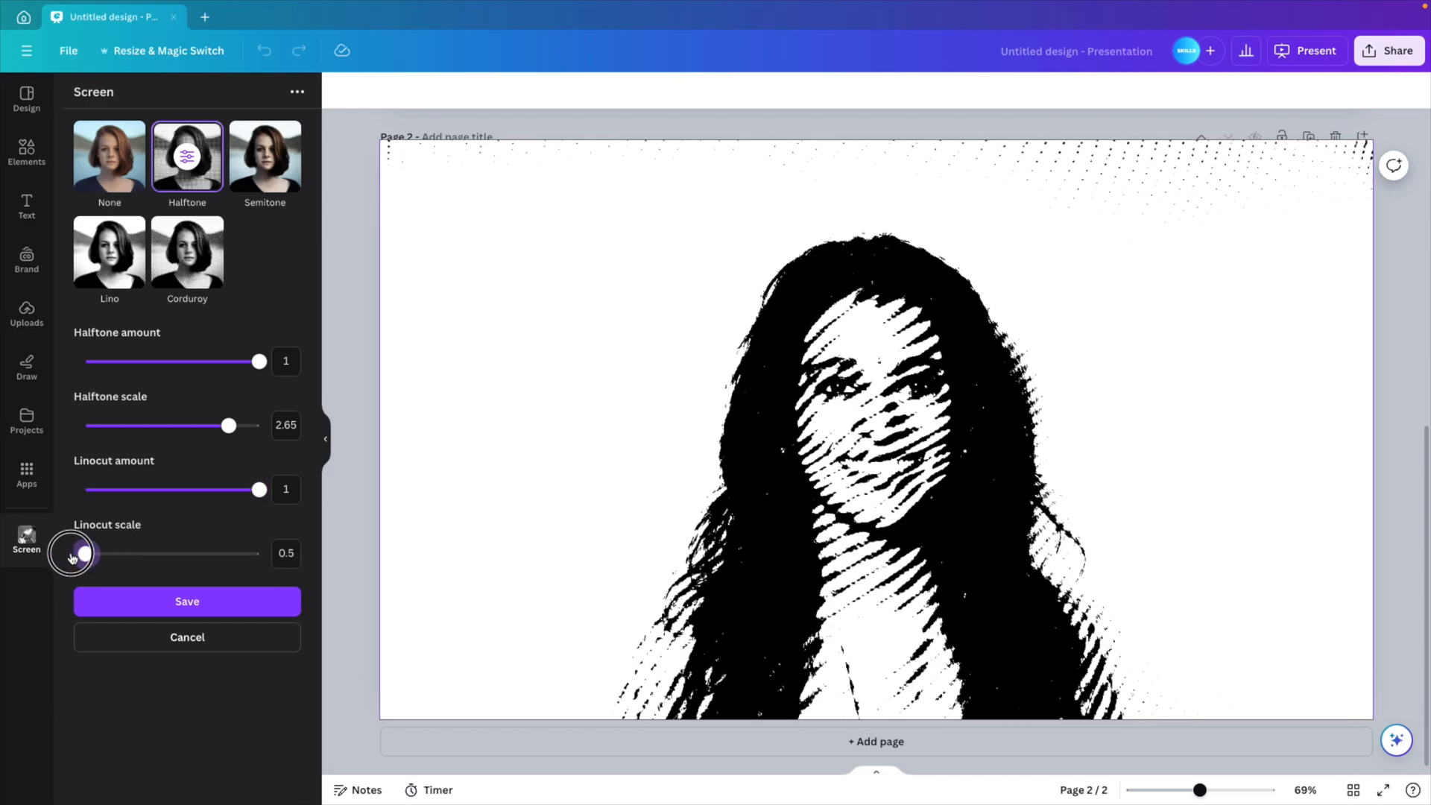
pyautogui.moveTo(85, 553); pyautogui.dragTo(263, 553)
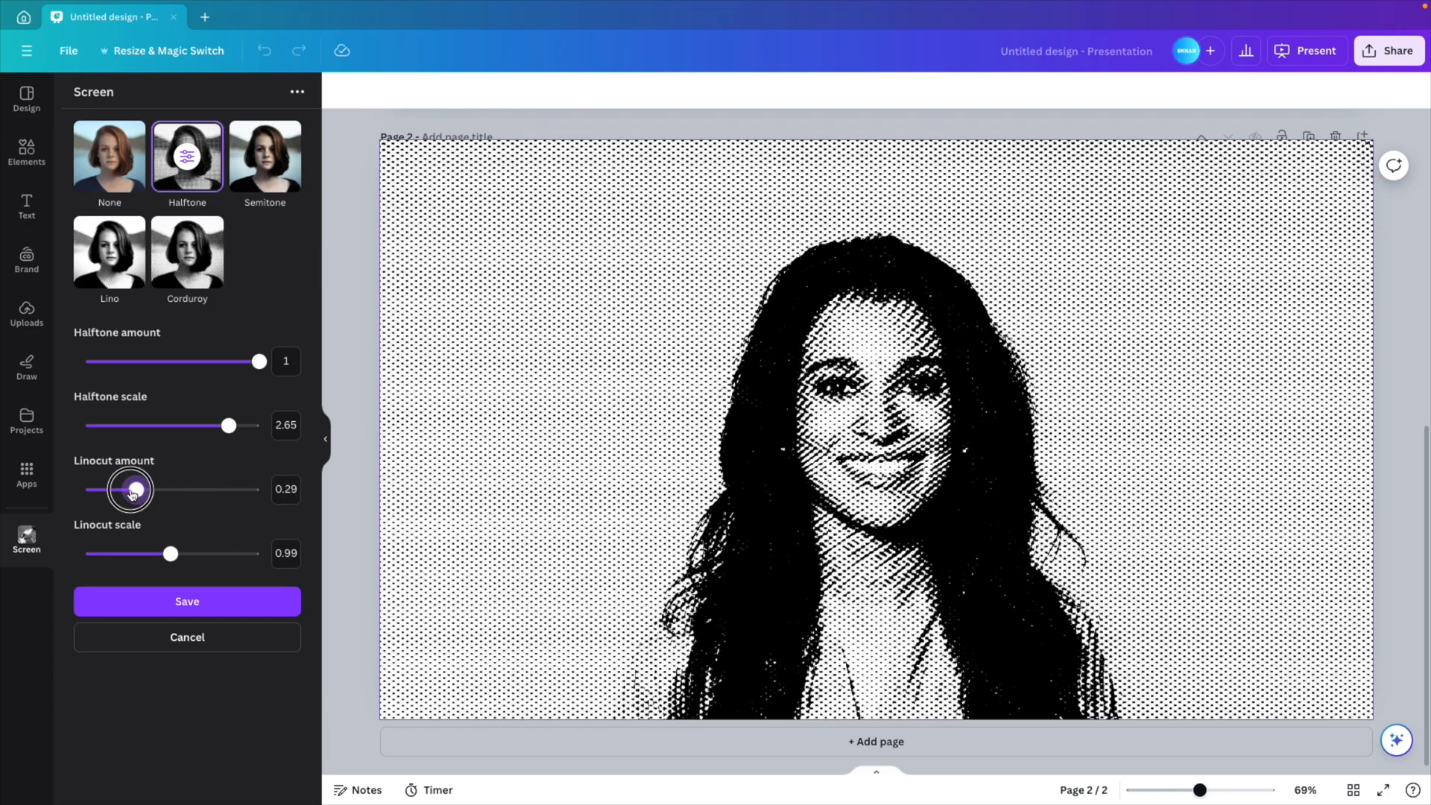
pyautogui.moveTo(134, 491); pyautogui.dragTo(86, 491)
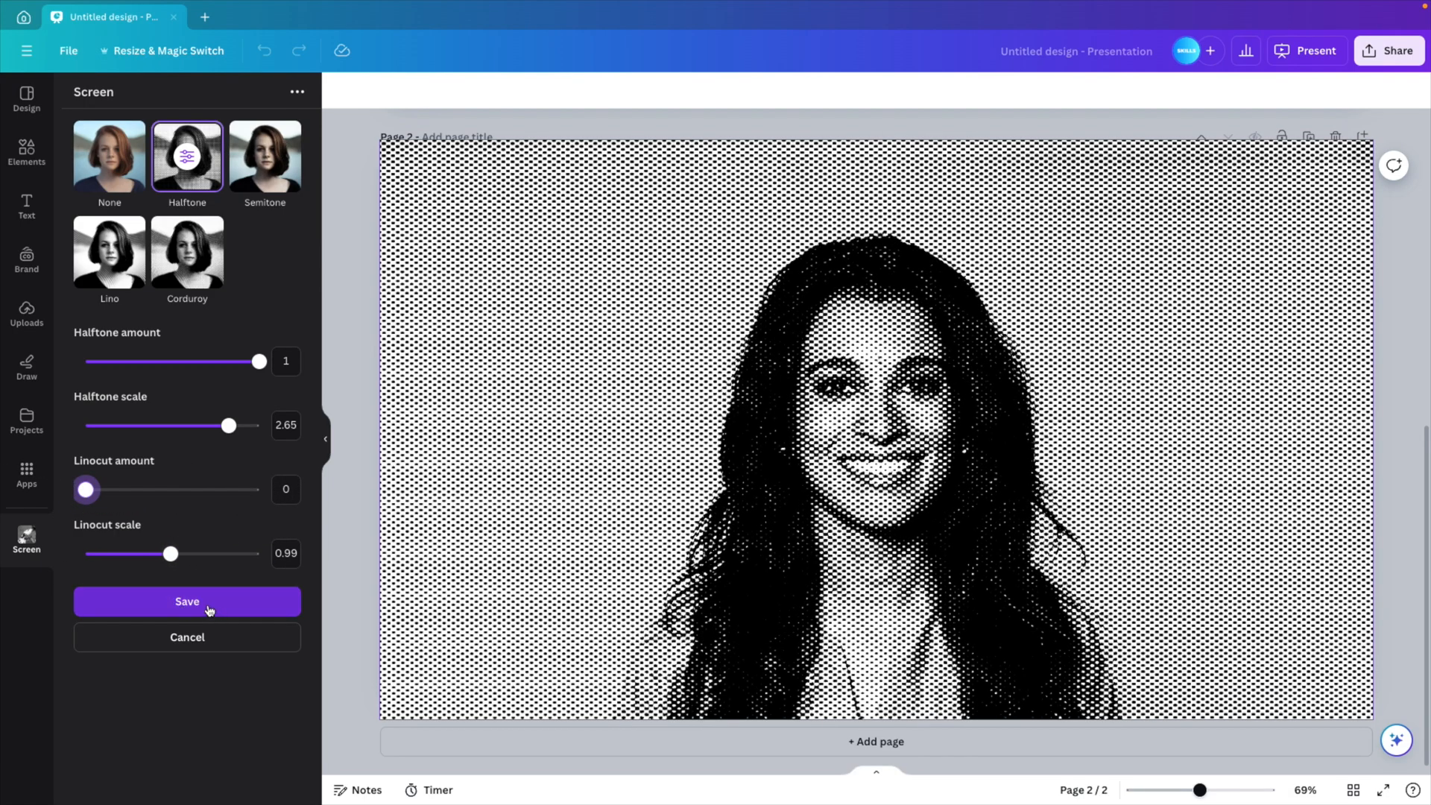
pyautogui.click(188, 600)
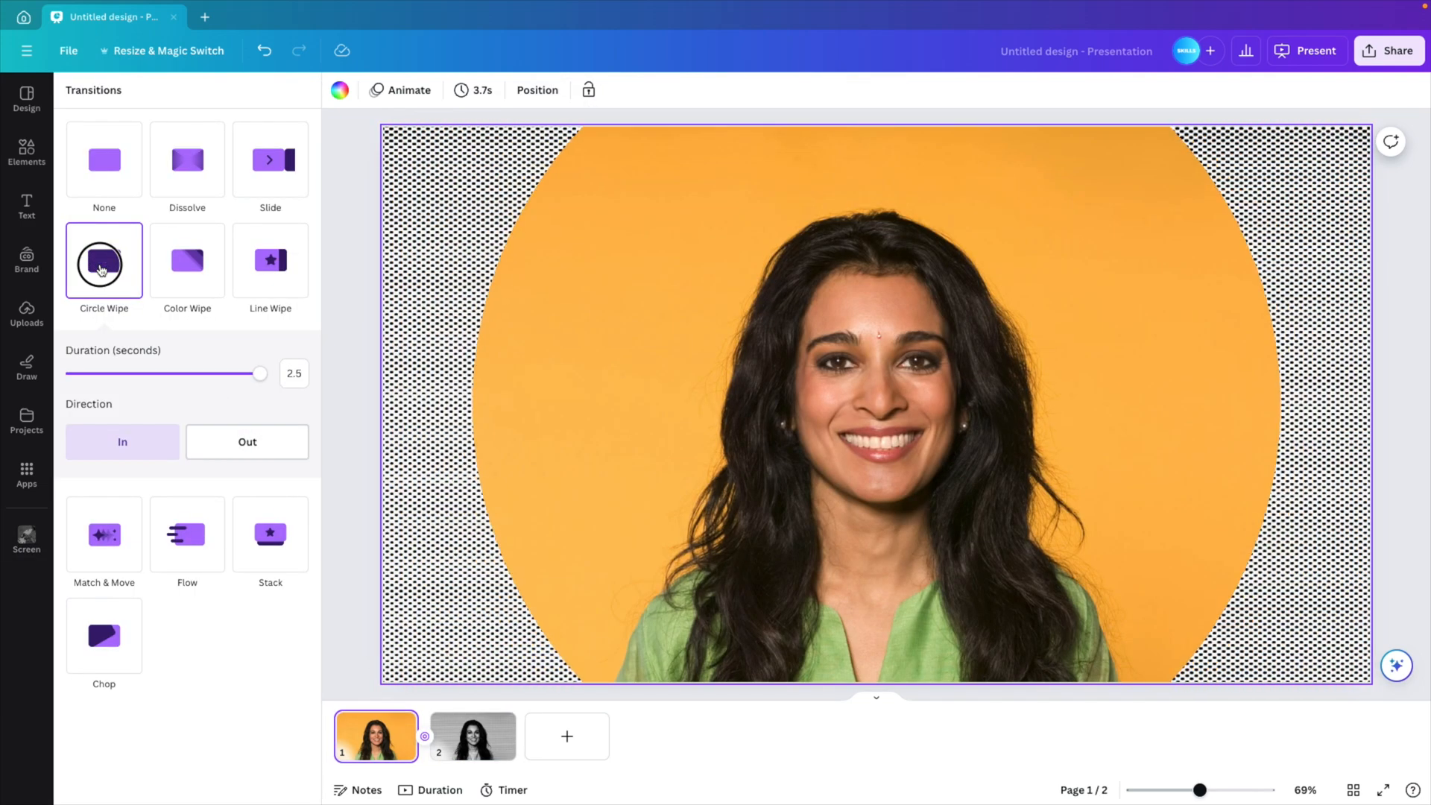
# Shorten the Circle Wipe duration to 1.8 seconds, then restore it to 2.5 seconds.
pyautogui.moveTo(259, 373); pyautogui.dragTo(208, 373)
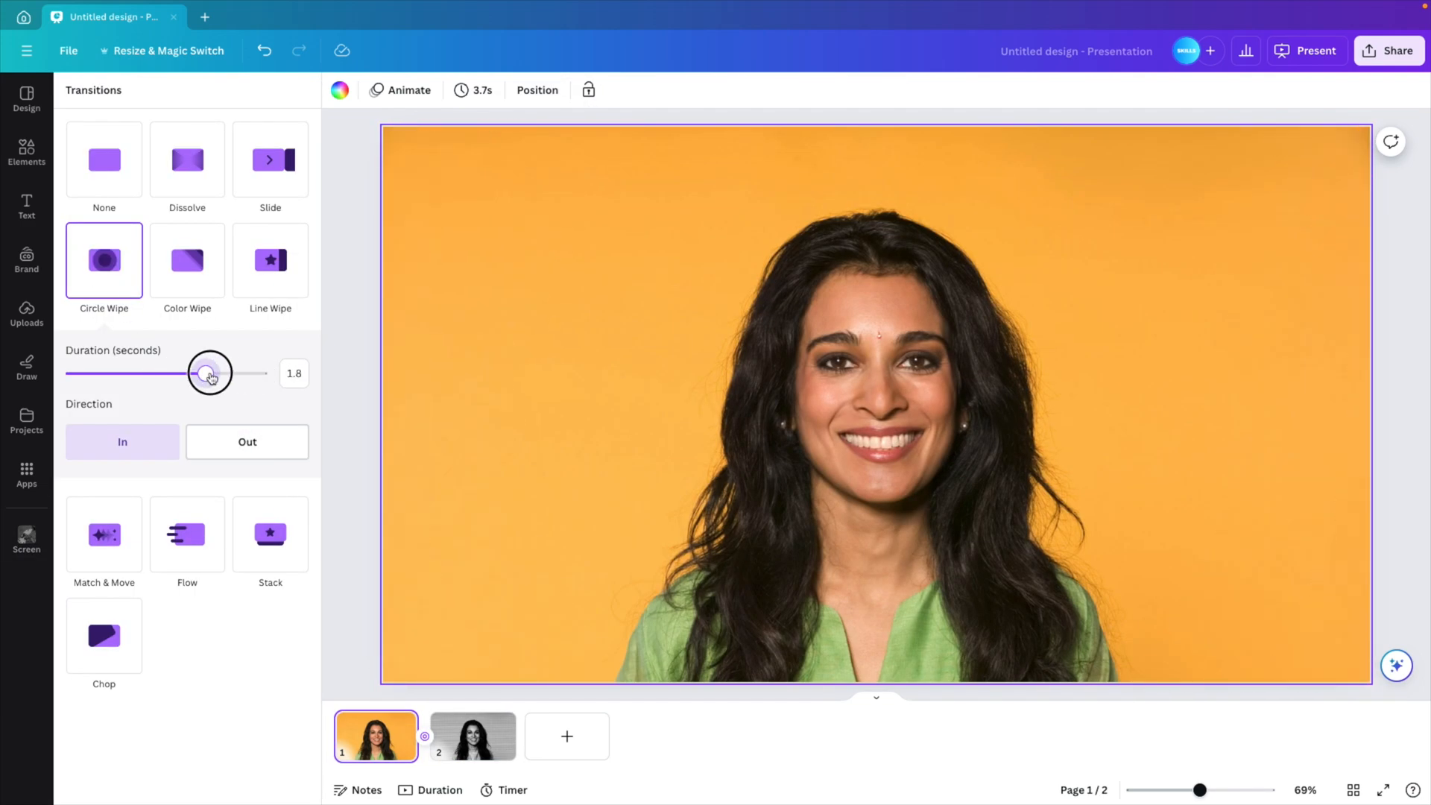
pyautogui.moveTo(209, 372); pyautogui.dragTo(259, 372)
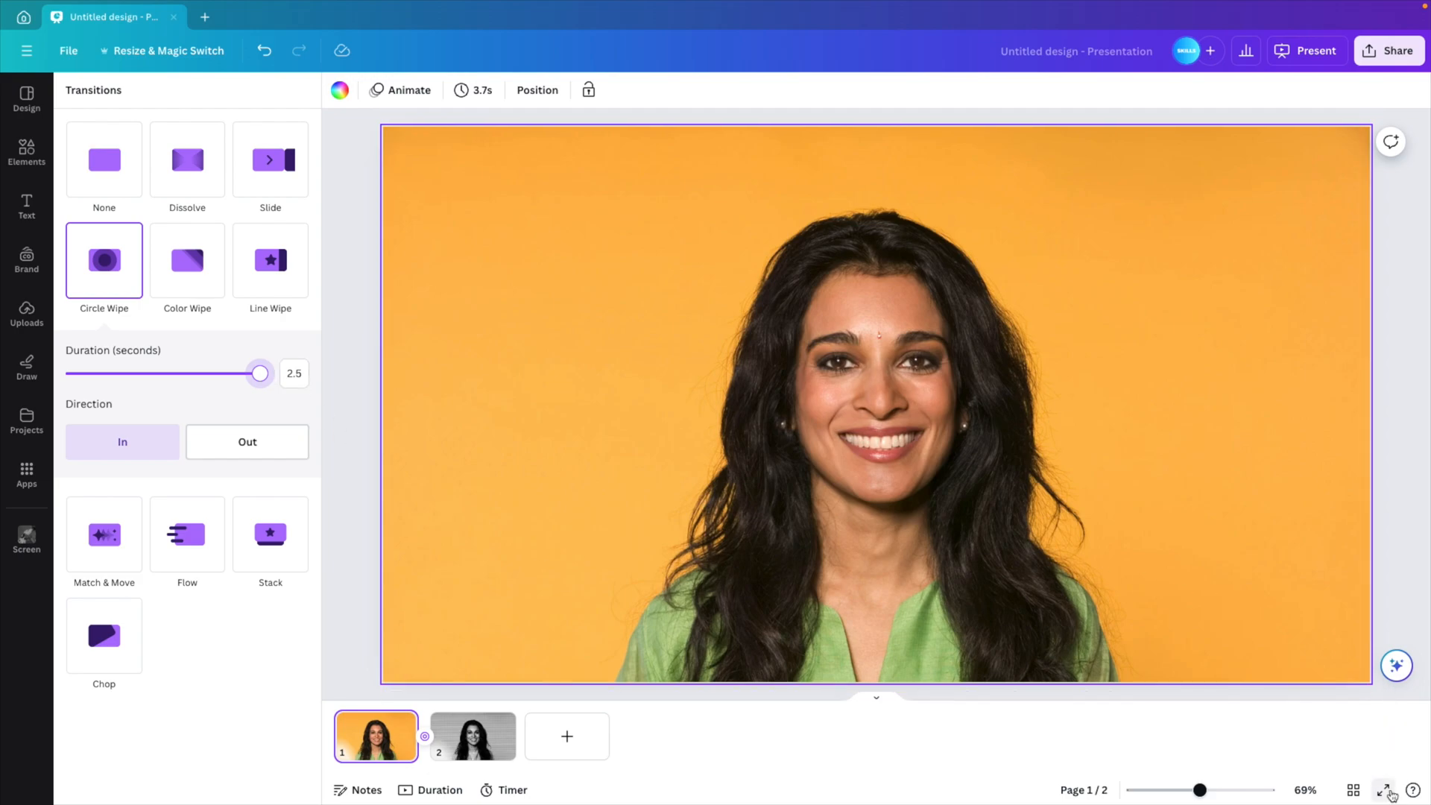